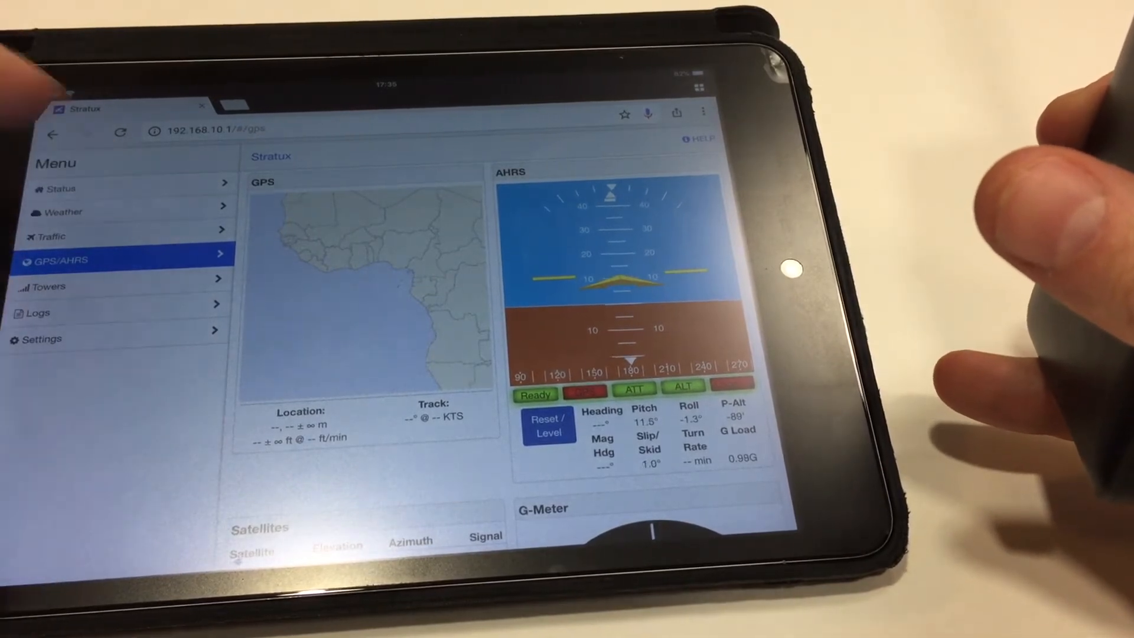
# Switch from the GPS/AHRS page to the Stratux Settings page.
pyautogui.click(41, 339)
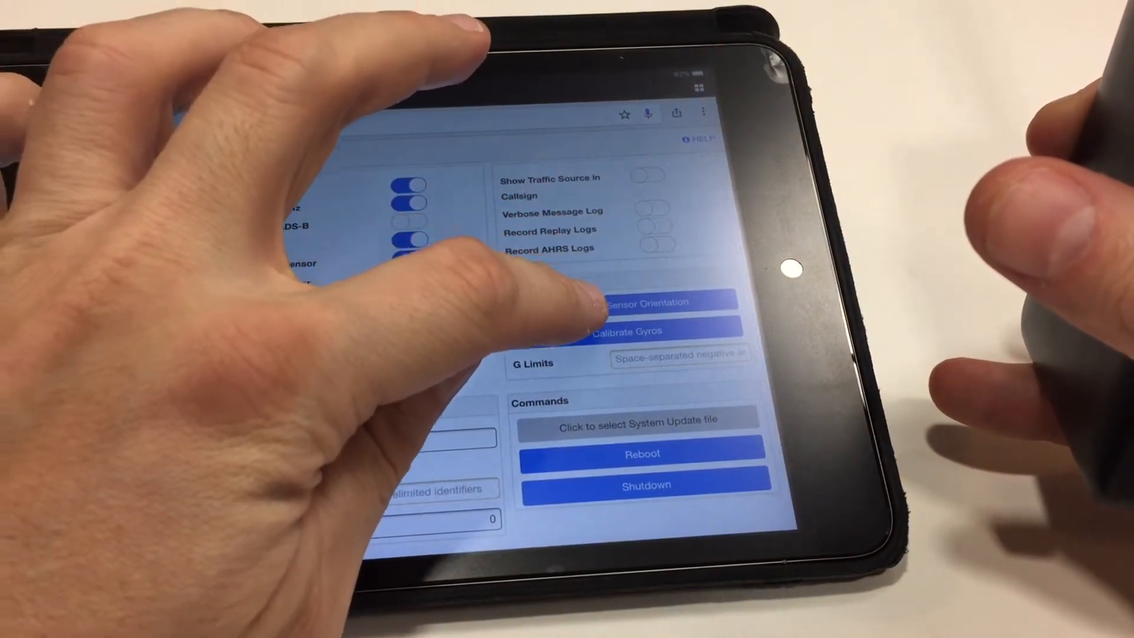
# Record the AHRS sensor's forward direction so orientation setup reports finished and saved.
pyautogui.click(659, 301)
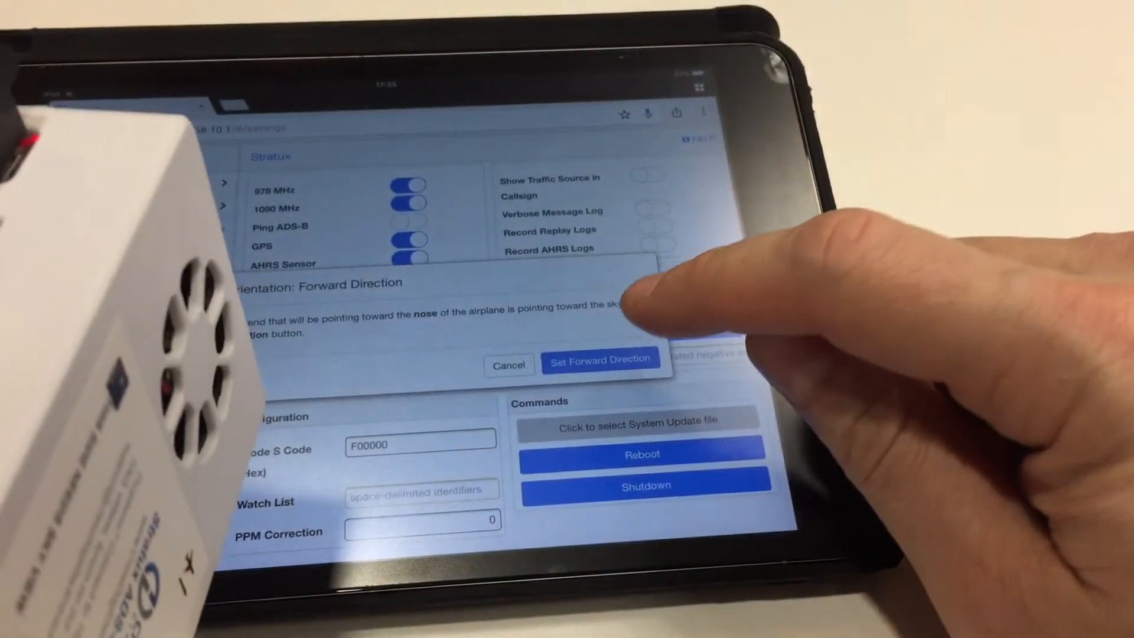
pyautogui.click(600, 361)
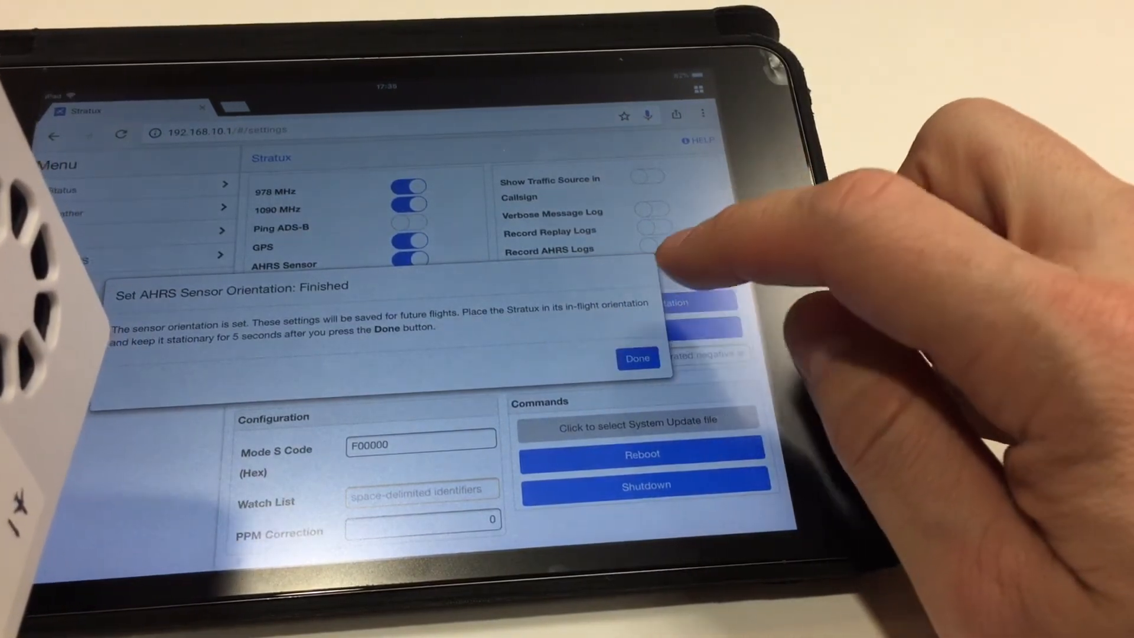
# Dismiss the 'Sensor Orientation: Finished' notice with Done, returning to Settings.
pyautogui.click(636, 357)
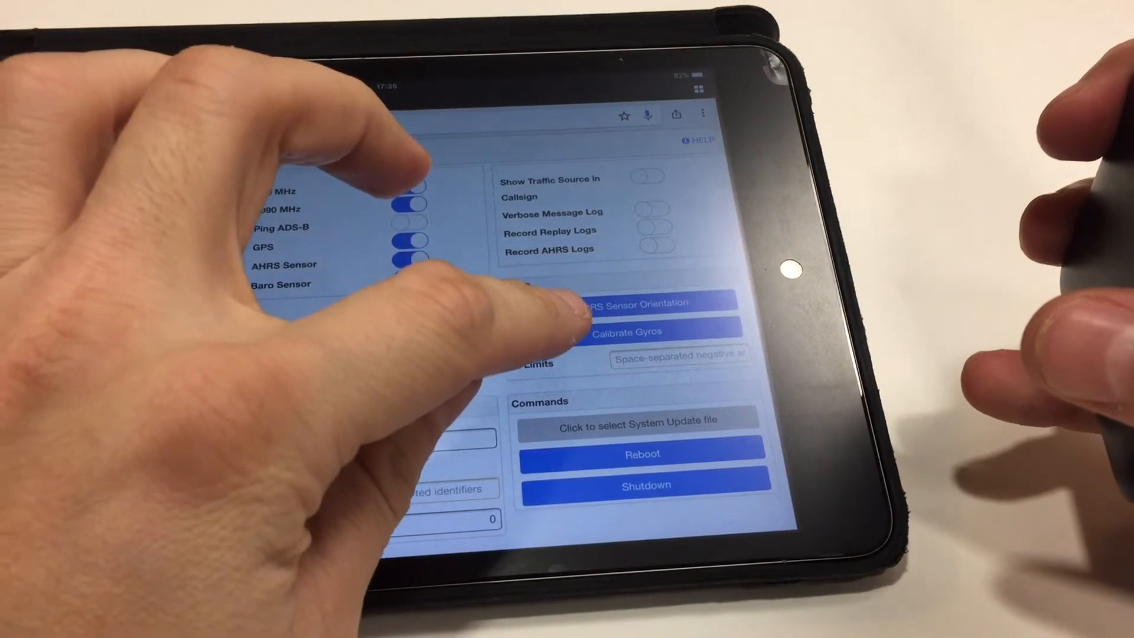
# Calibrate the gyros with the unit still, then confirm a level attitude on GPS/AHRS.
pyautogui.click(640, 332)
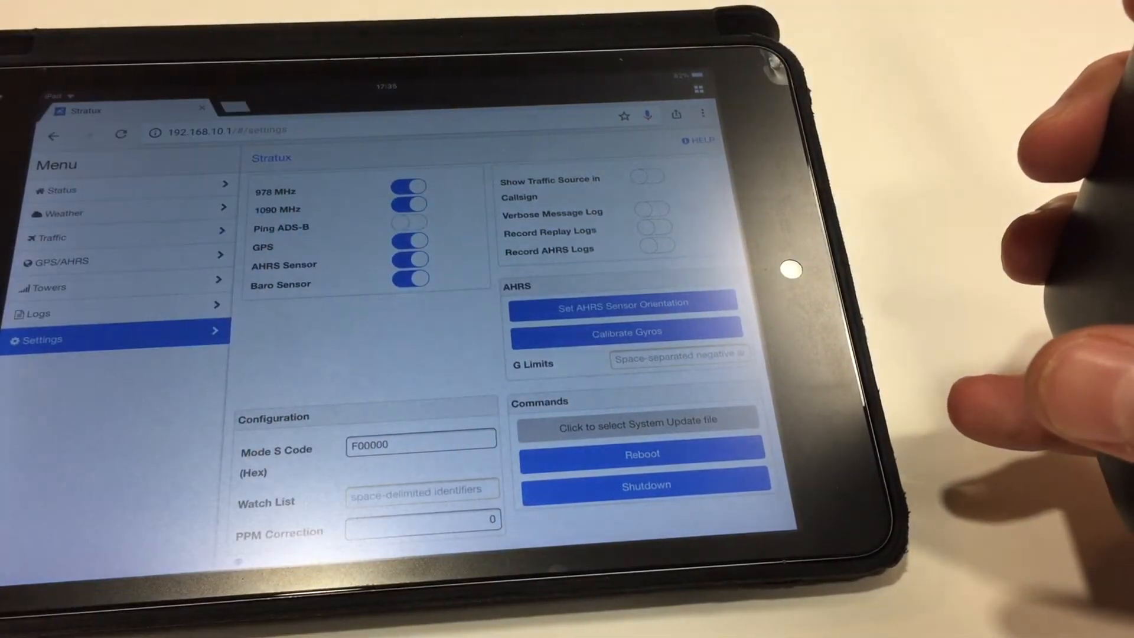
pyautogui.click(61, 261)
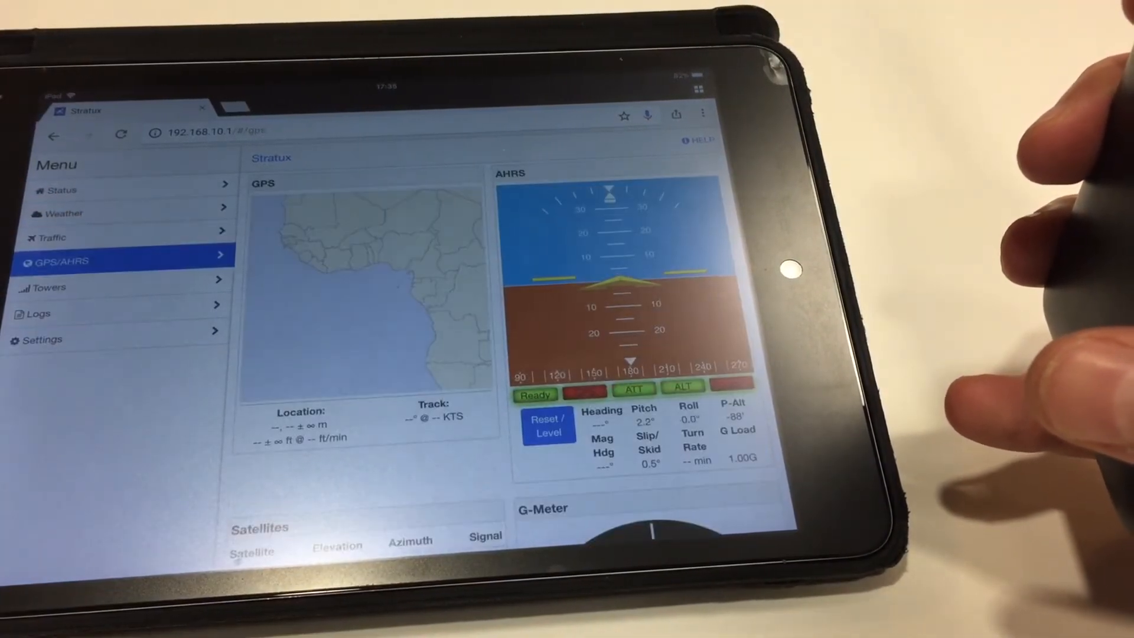